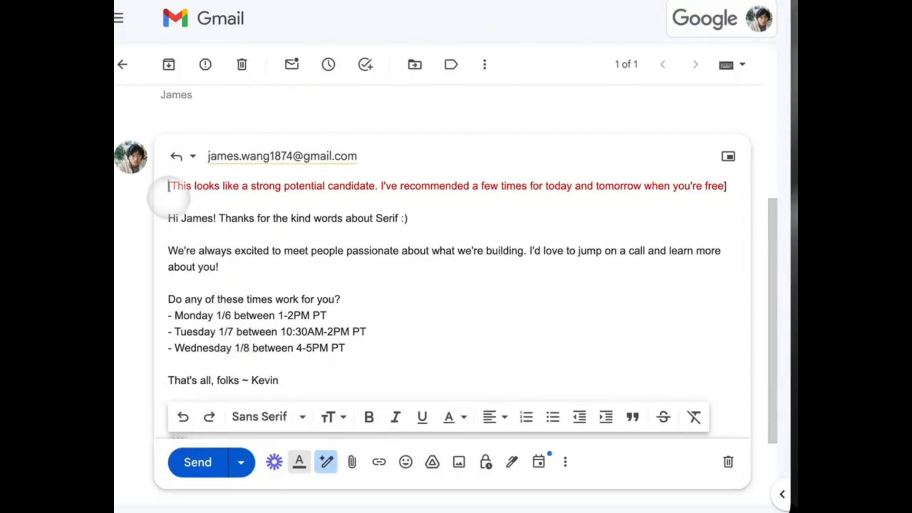
# Select and remove the red bracketed Serif Assistant note atop James's reply draft
pyautogui.moveTo(168, 186); pyautogui.dragTo(726, 186)
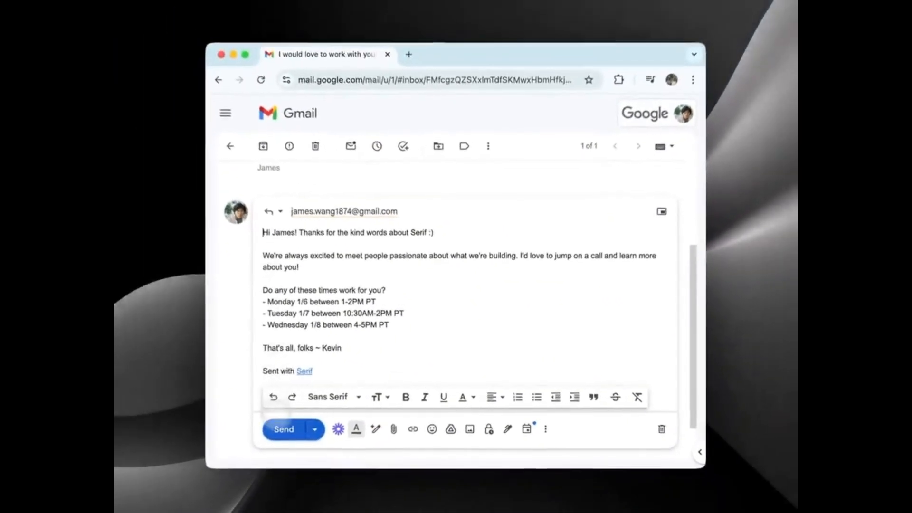
pyautogui.click(283, 429)
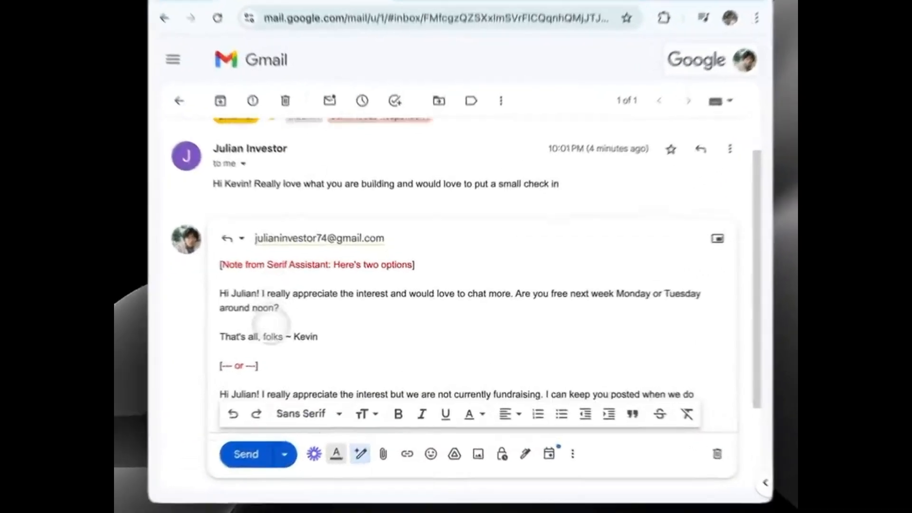
# Send Julian's reply keeping only the not-currently-fundraising option
pyautogui.scroll(-3)
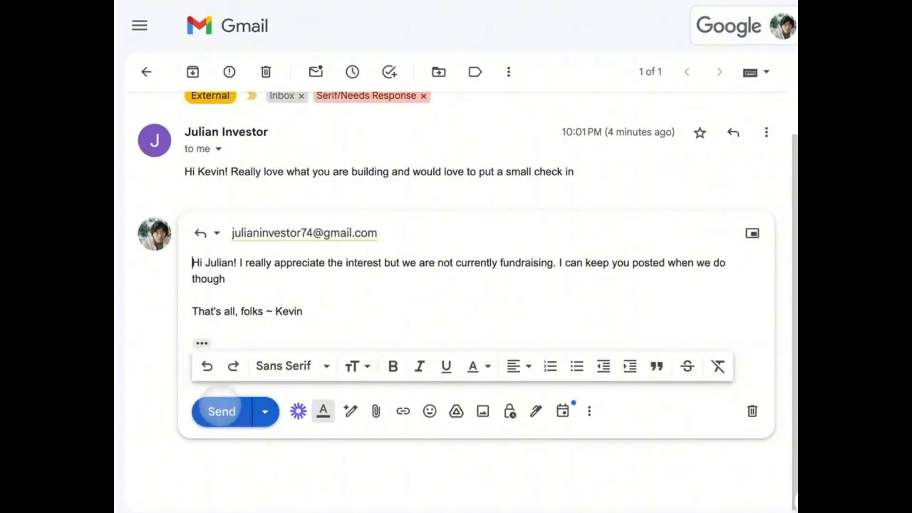
pyautogui.click(221, 411)
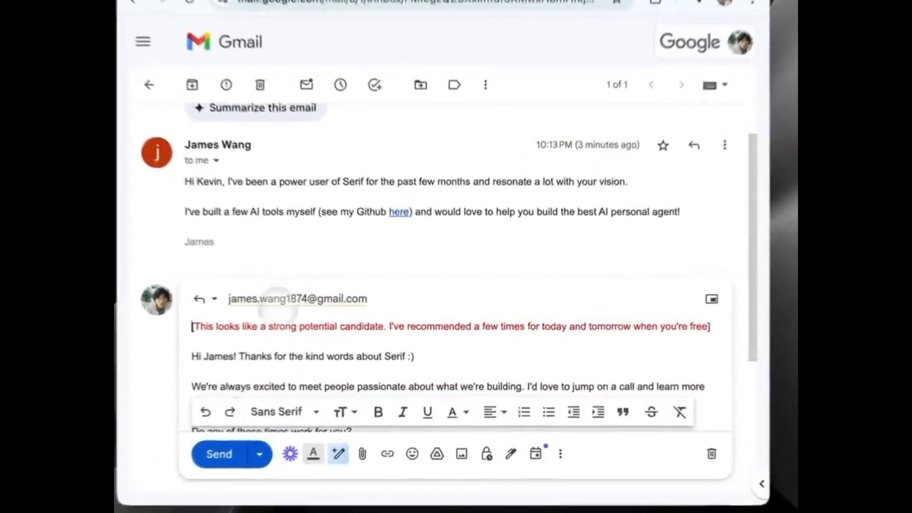
# Send James's note-free reply offering three call times, confirmed by 'Message sent'
pyautogui.scroll(-3)
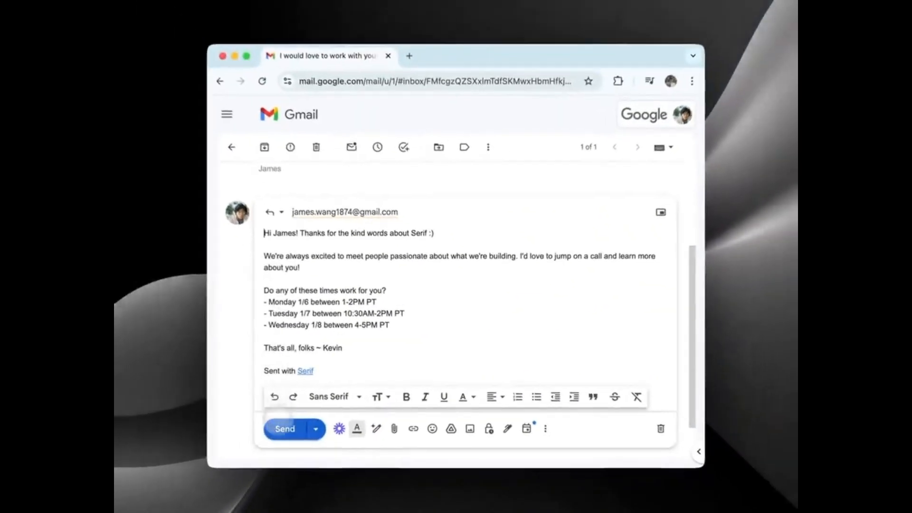
pyautogui.click(284, 429)
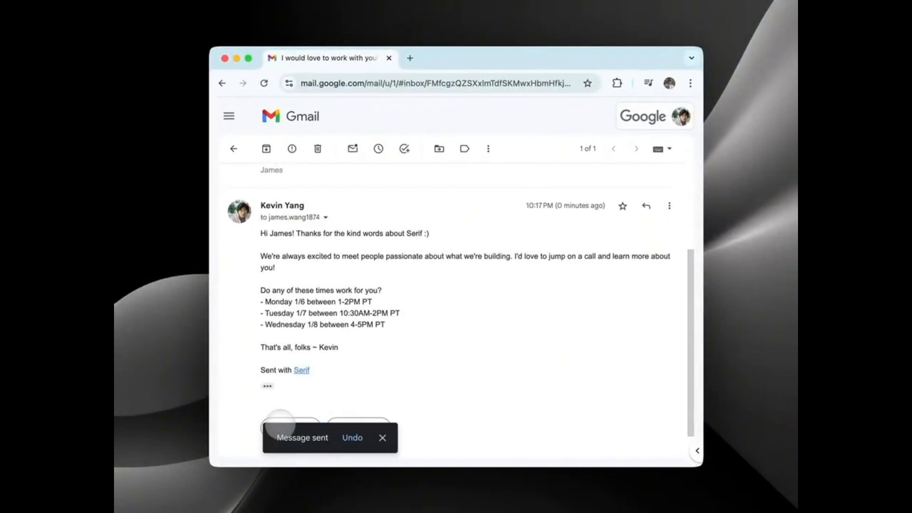